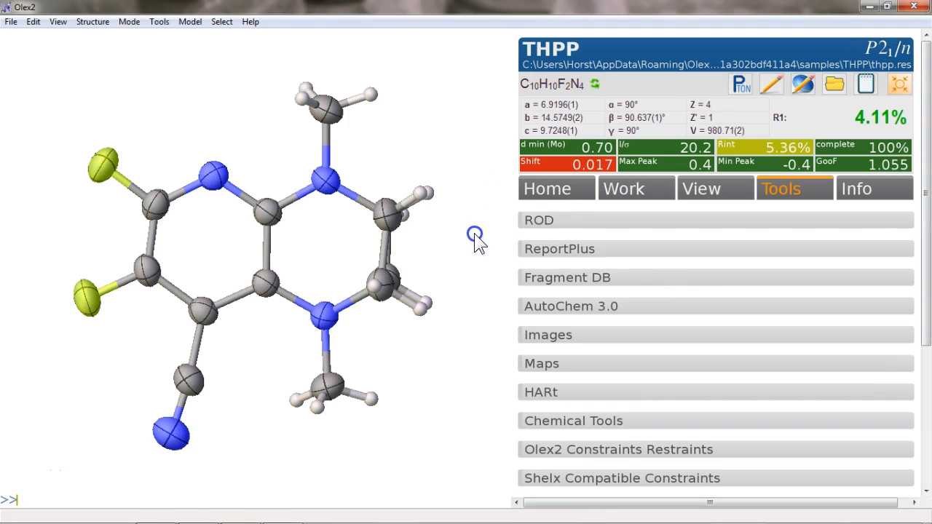
Show disorder PART 1 alongside PART 0 in the Draw options so the ghost ring conformation appears.
drag(473, 237, 437, 215)
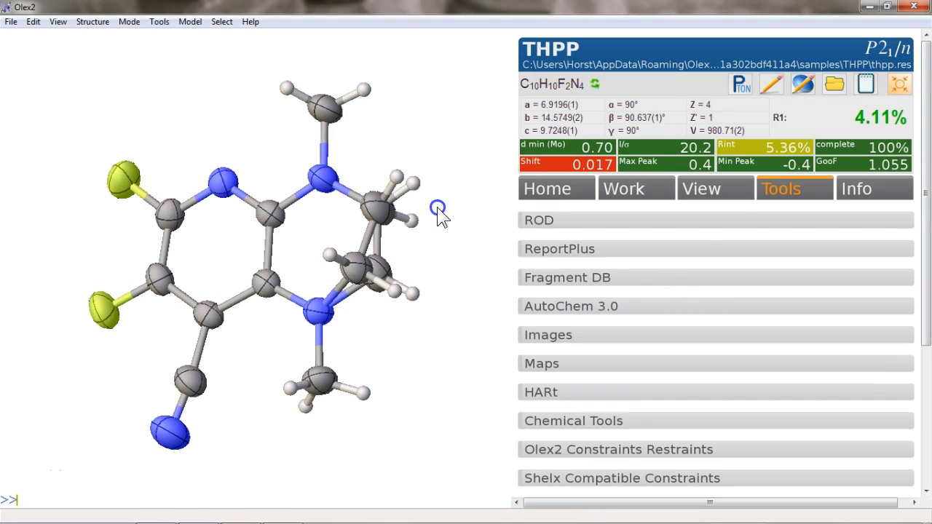
mouse_move(644, 195)
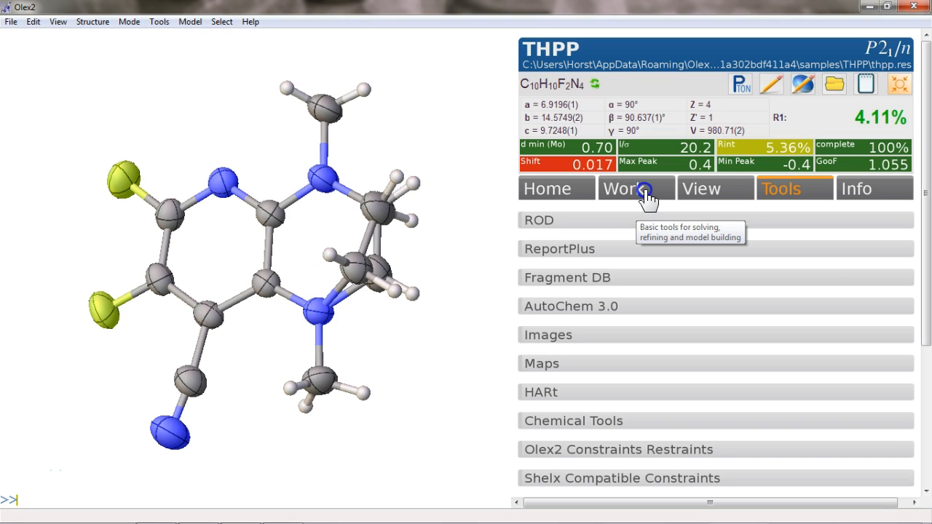
click(635, 188)
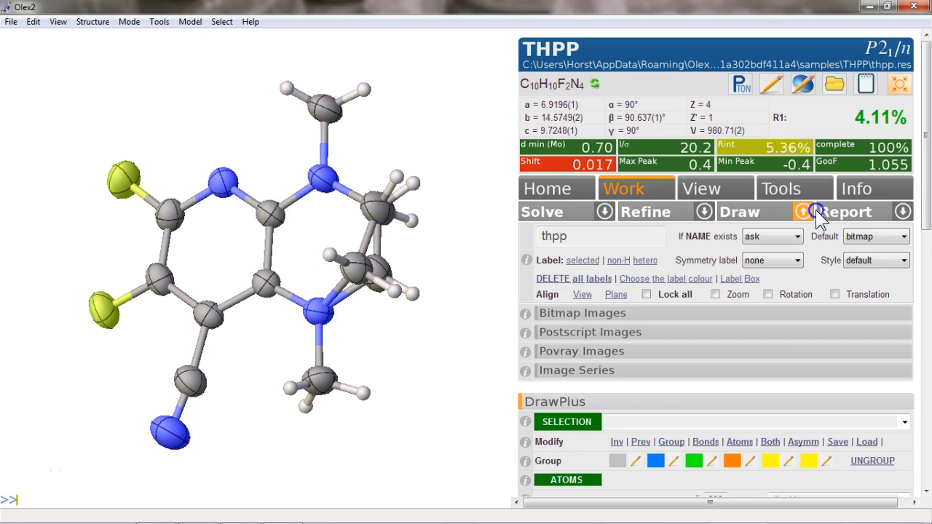
scroll(down, 3)
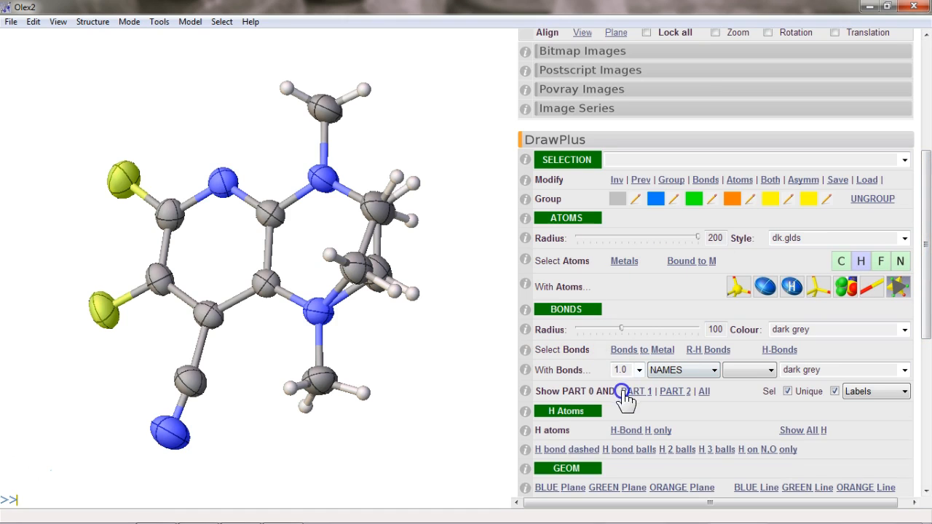
click(674, 391)
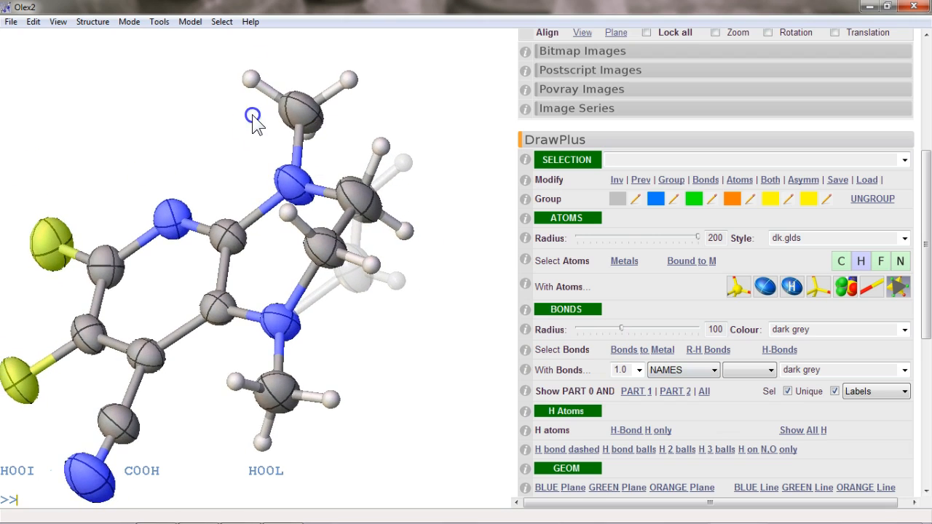
drag(254, 120, 373, 153)
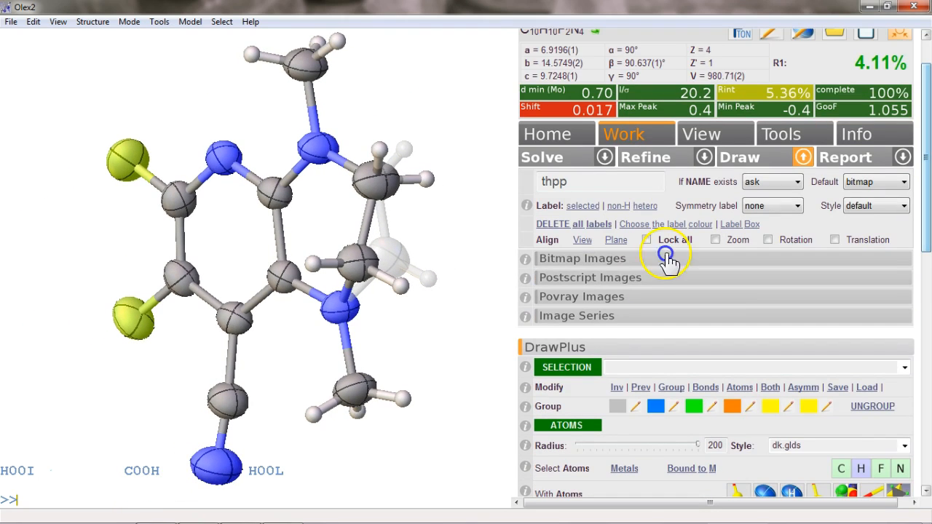
Generate the PostScript image thpp.eps from the Postscript Images panel.
click(582, 259)
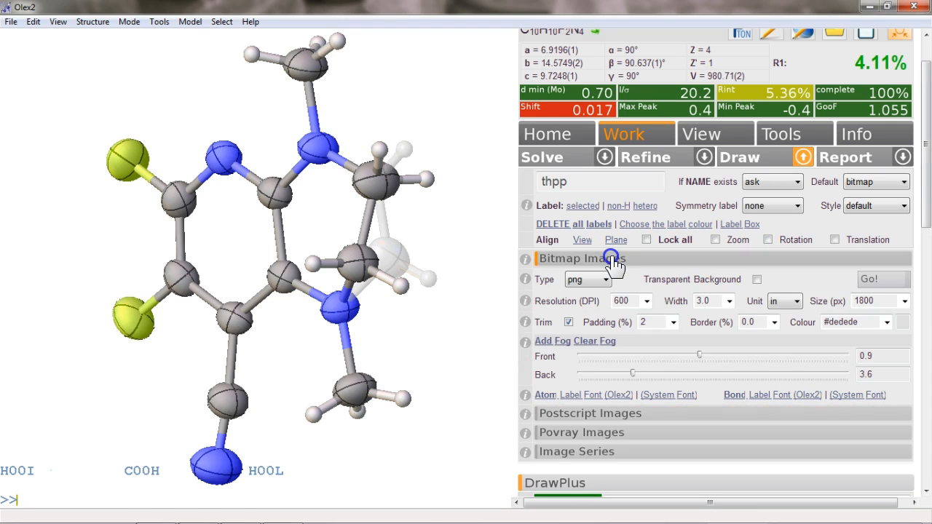
click(581, 258)
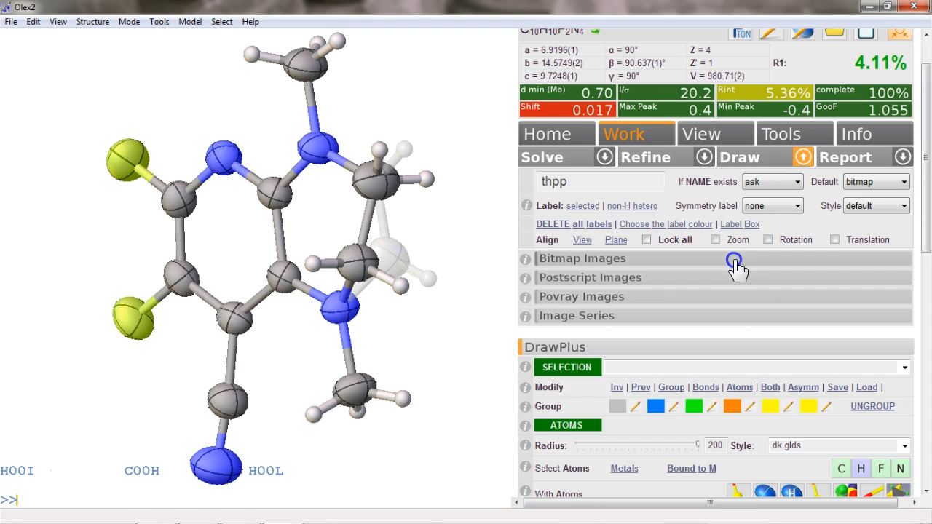
click(590, 278)
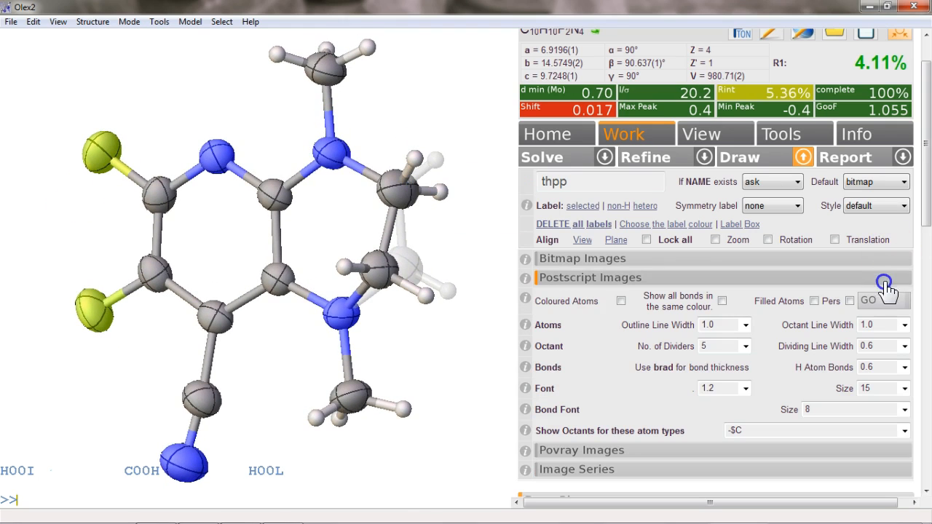
click(868, 300)
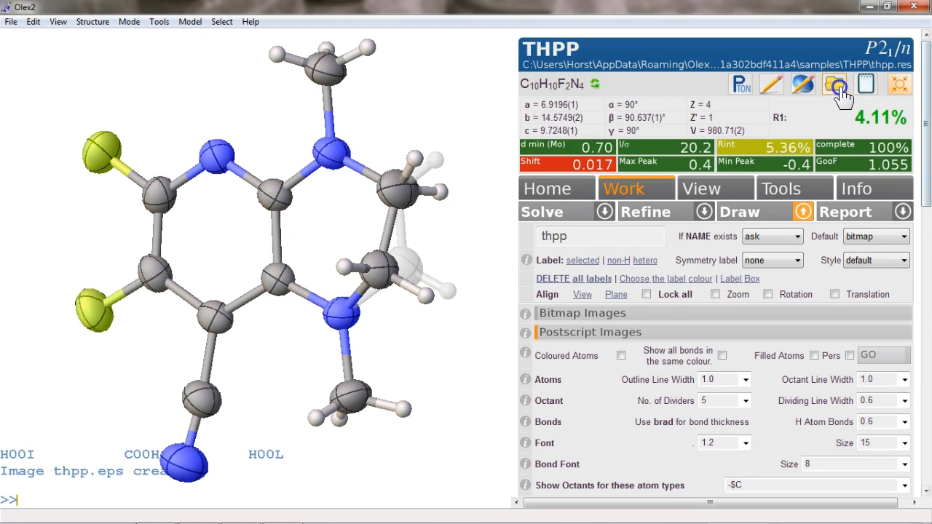
Launch thpp.eps from the THPP sample folder in Explorer.
click(835, 85)
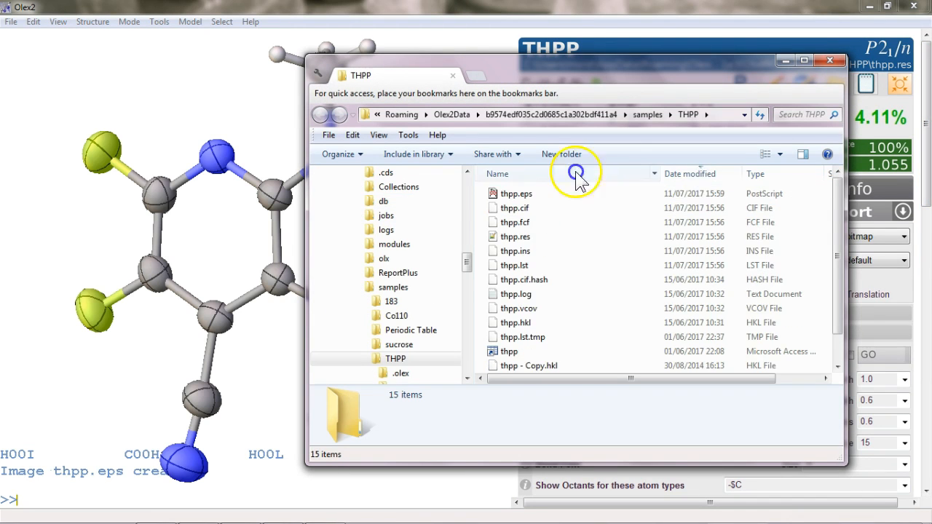
double_click(517, 193)
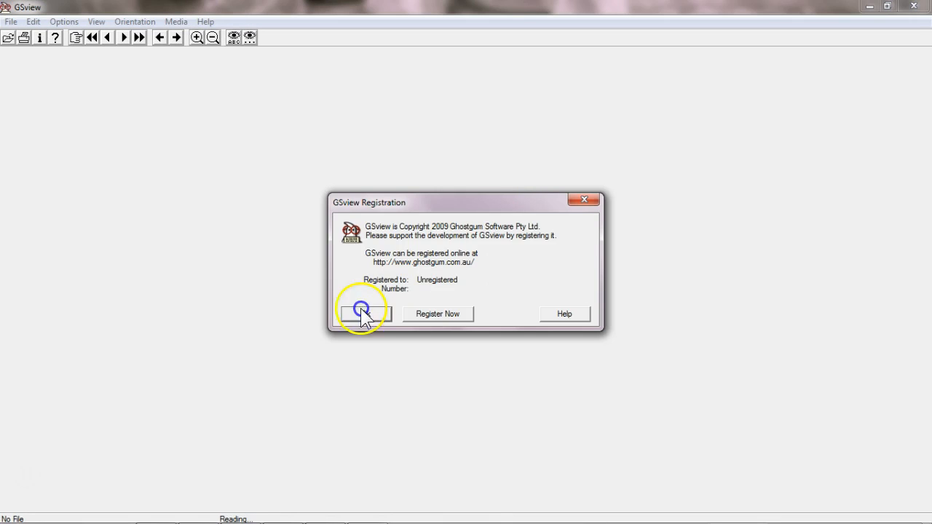
Dismiss GSview's registration notice and lower the resolution to view the dashed-disorder line drawing.
click(363, 314)
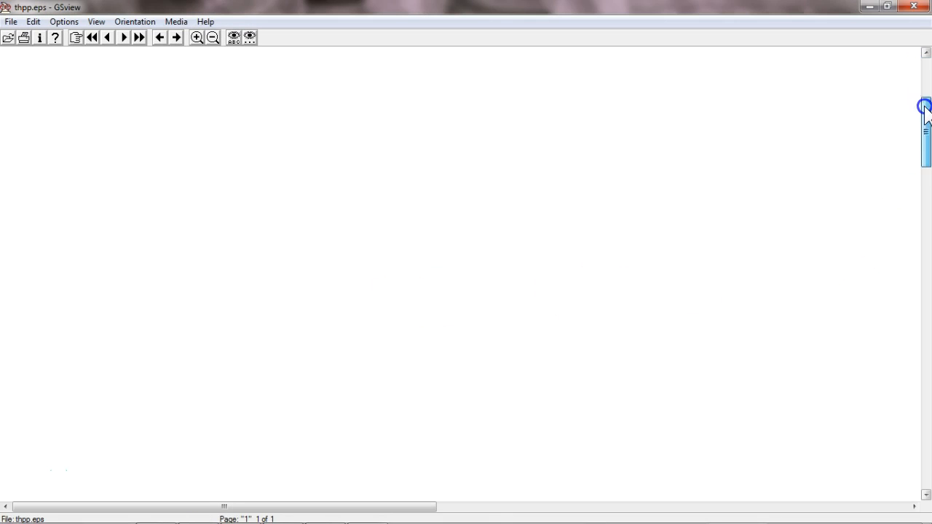
click(212, 37)
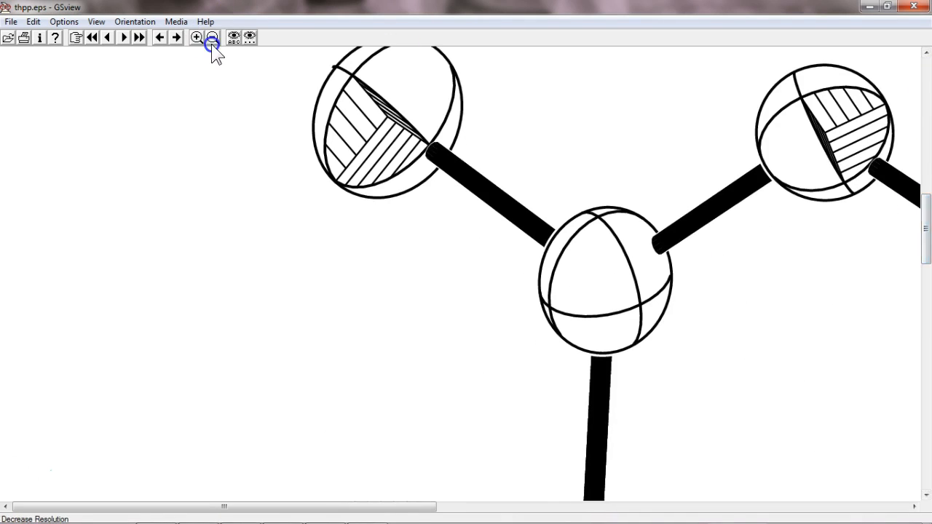
click(213, 38)
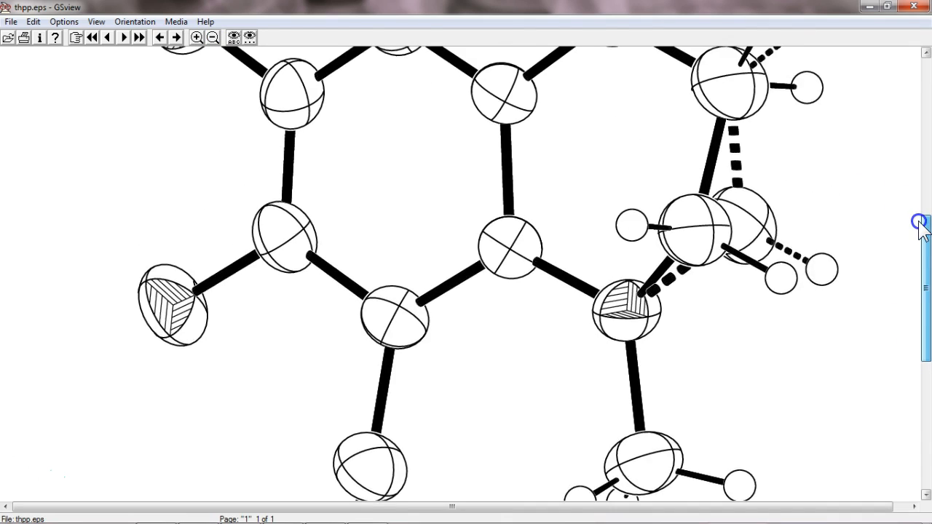
scroll(down, 3)
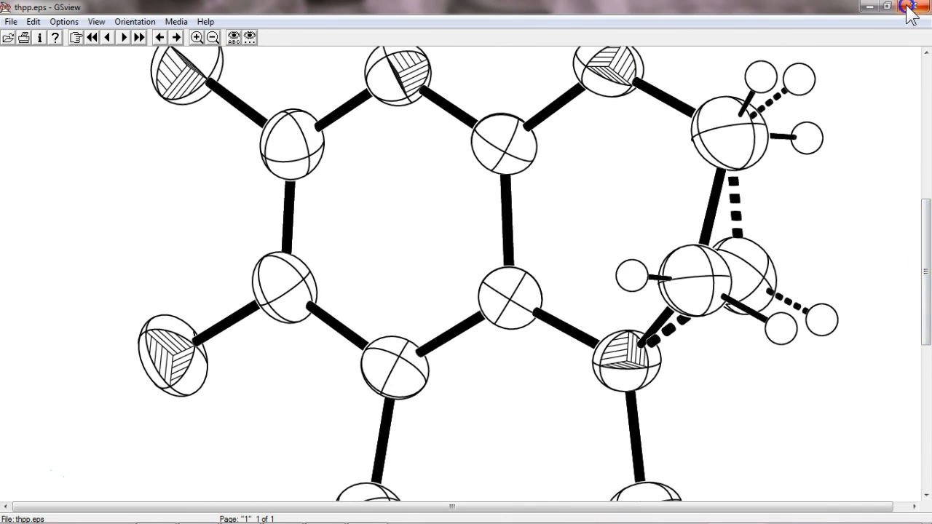